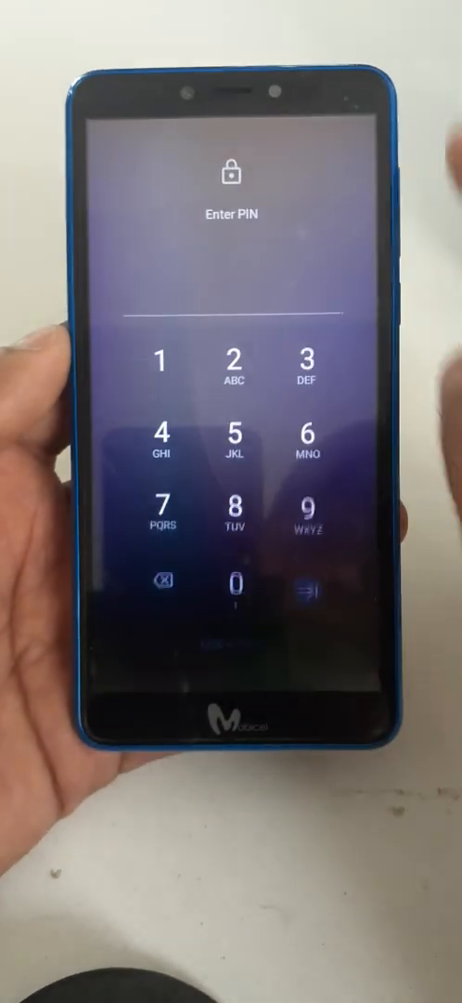
Step: Submit a guessed PIN on the lock keypad, then confirm Power off when it is rejected
click(163, 439)
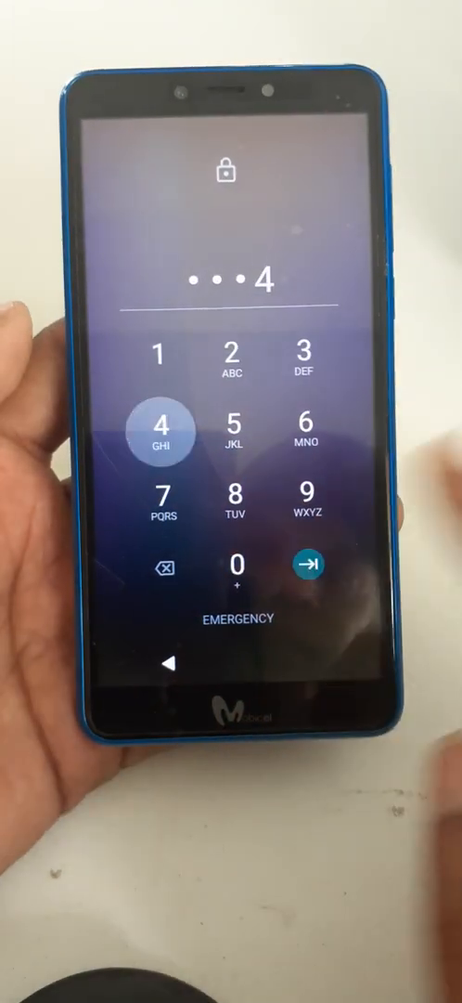
click(240, 564)
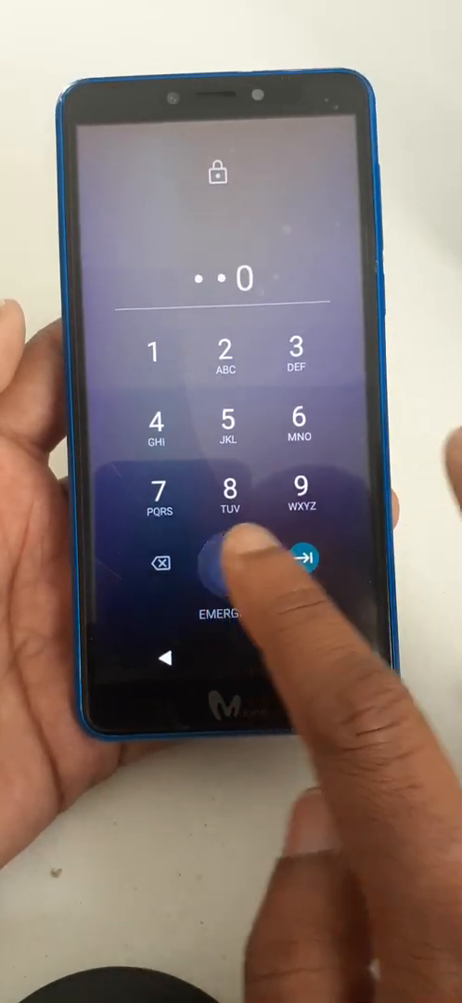
click(305, 580)
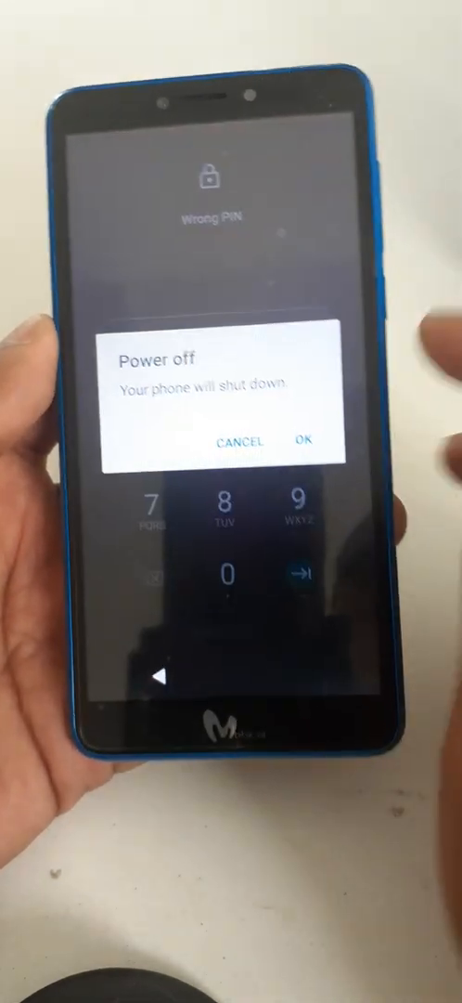
click(243, 440)
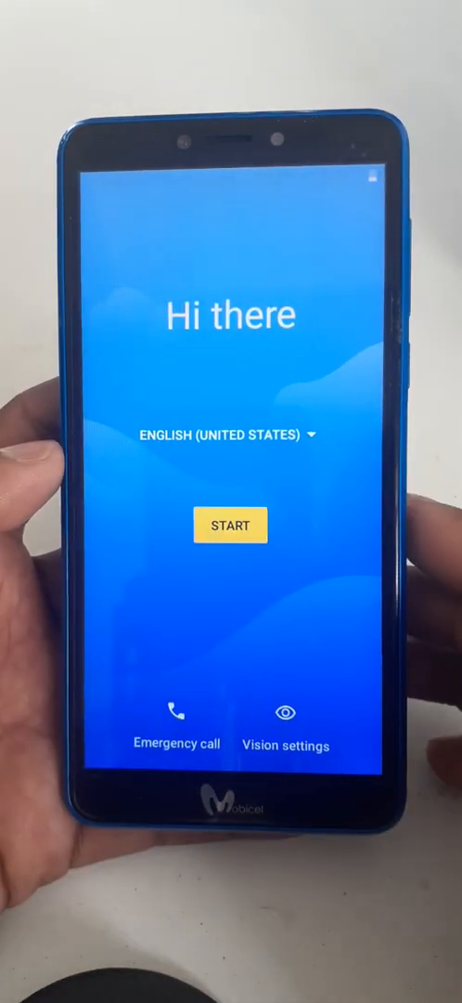
Step: Start setup, skip the mobile network and choose Set up offline instead of Wi-Fi
click(229, 523)
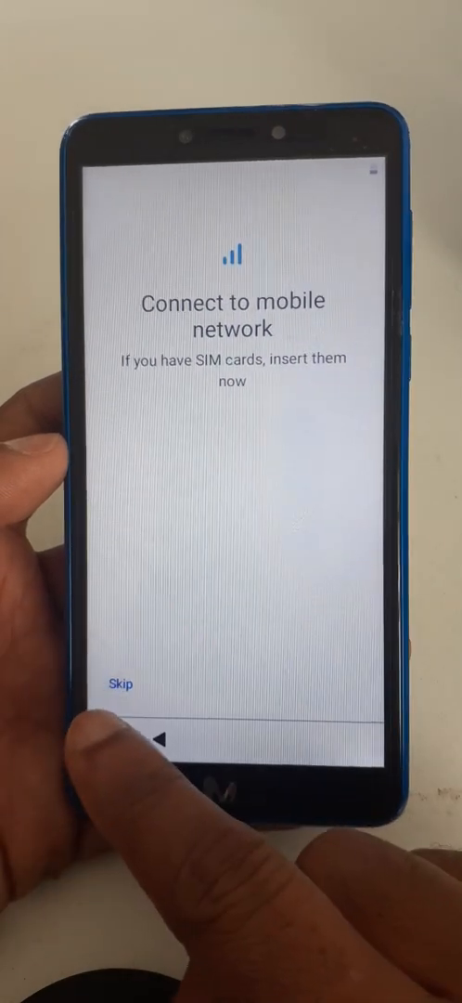
click(123, 680)
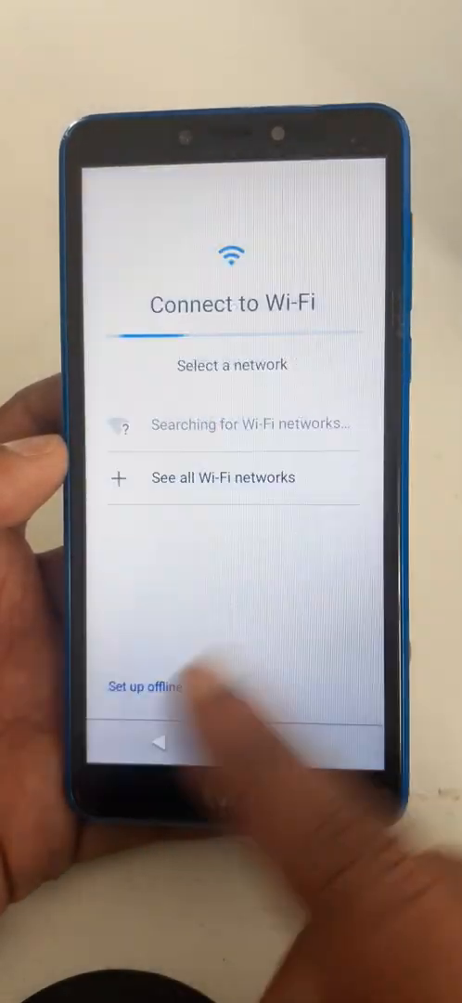
click(139, 687)
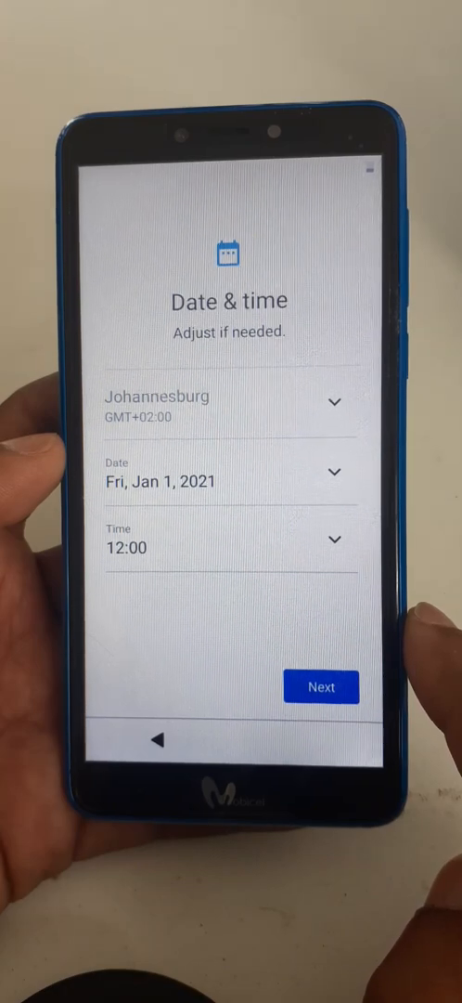
Step: Keep the date and time, accept the Google services terms, and cancel skipping the PIN setup
click(323, 687)
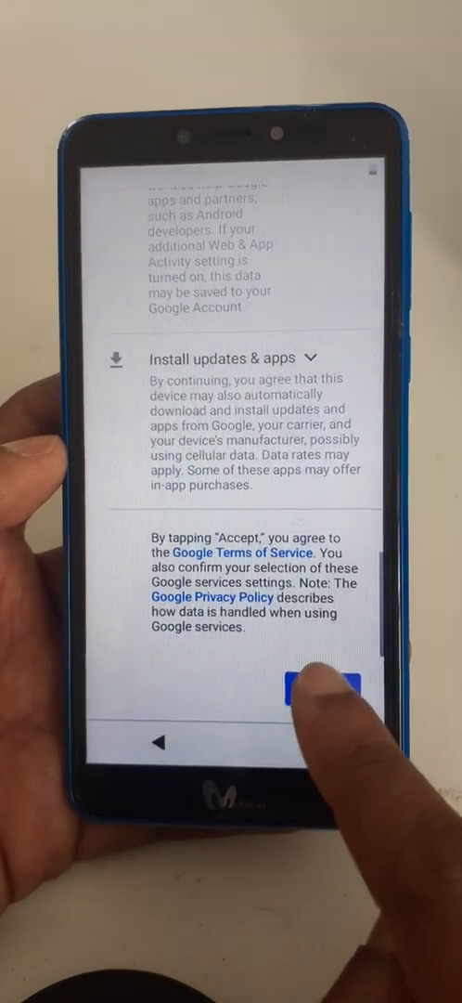
click(319, 687)
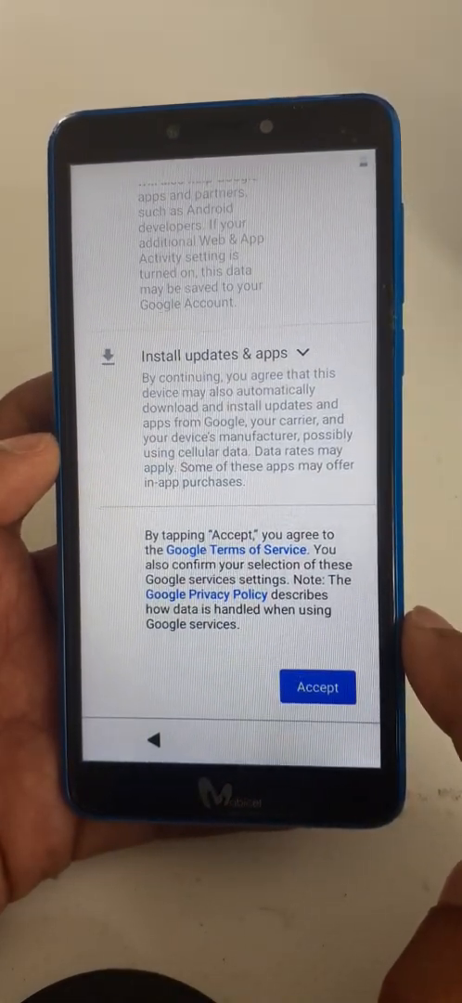
click(318, 687)
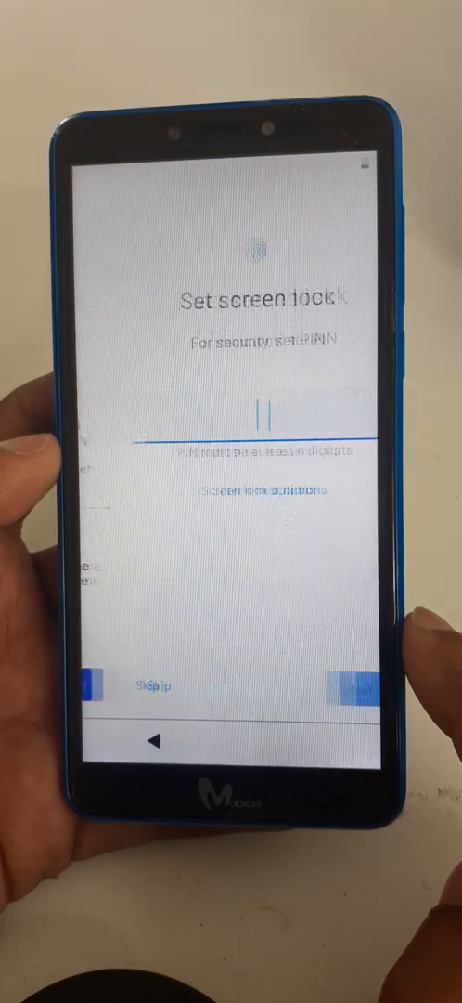
click(146, 684)
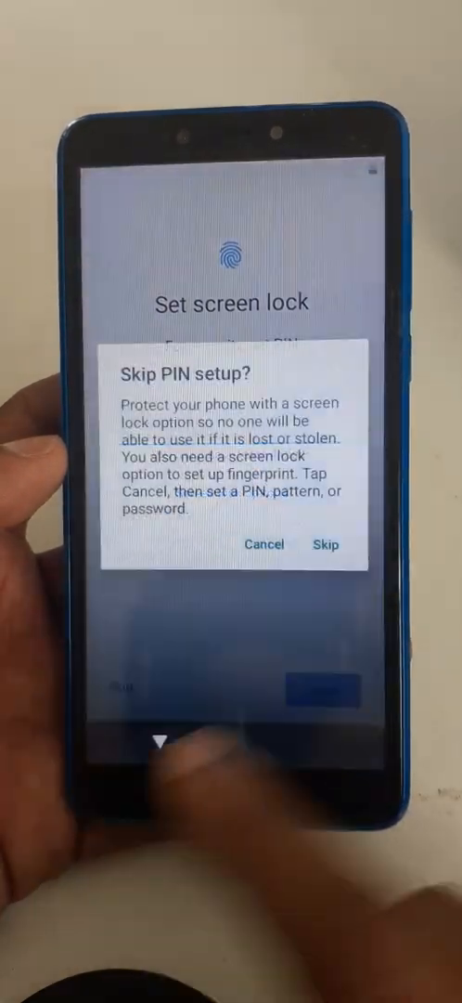
click(264, 544)
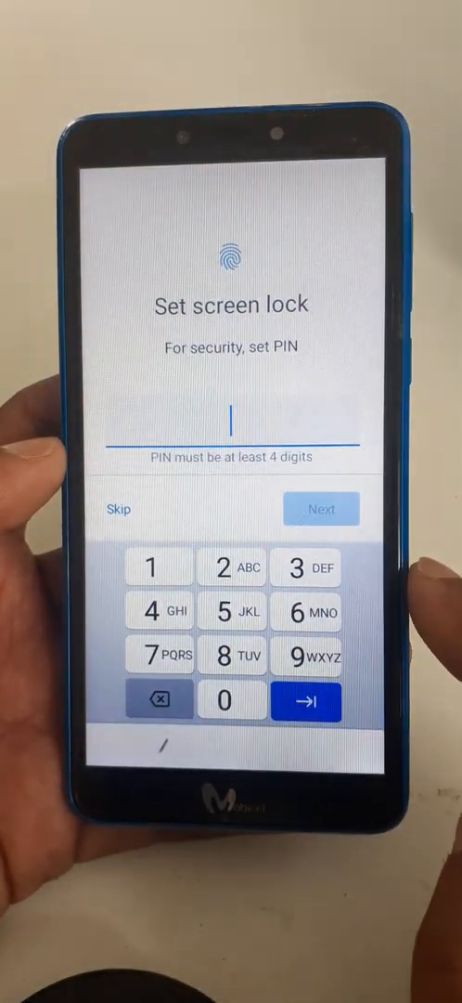